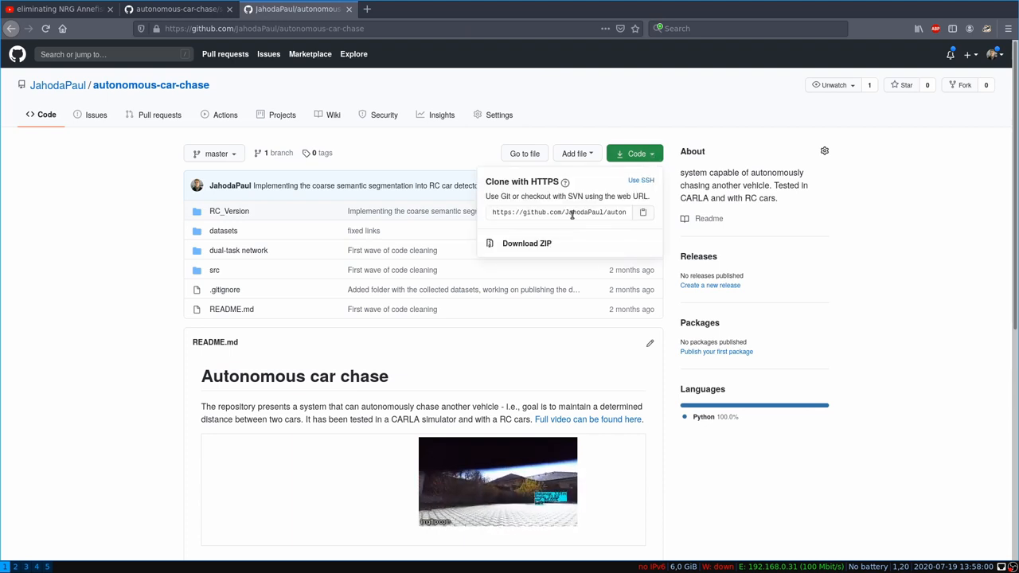
- Copy the autonomous-car-chase HTTPS clone URL and cd into the cloned autonomous-car-chase folder
{"action": "left_click", "coordinate": [559, 212]}
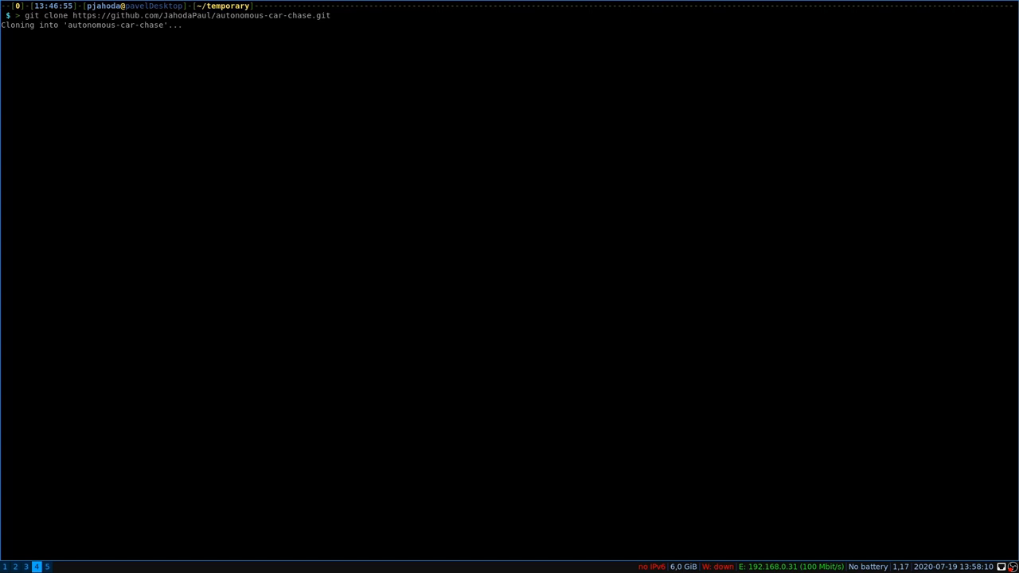
{"action": "type", "text": "cd autonomous-car-chase/"}
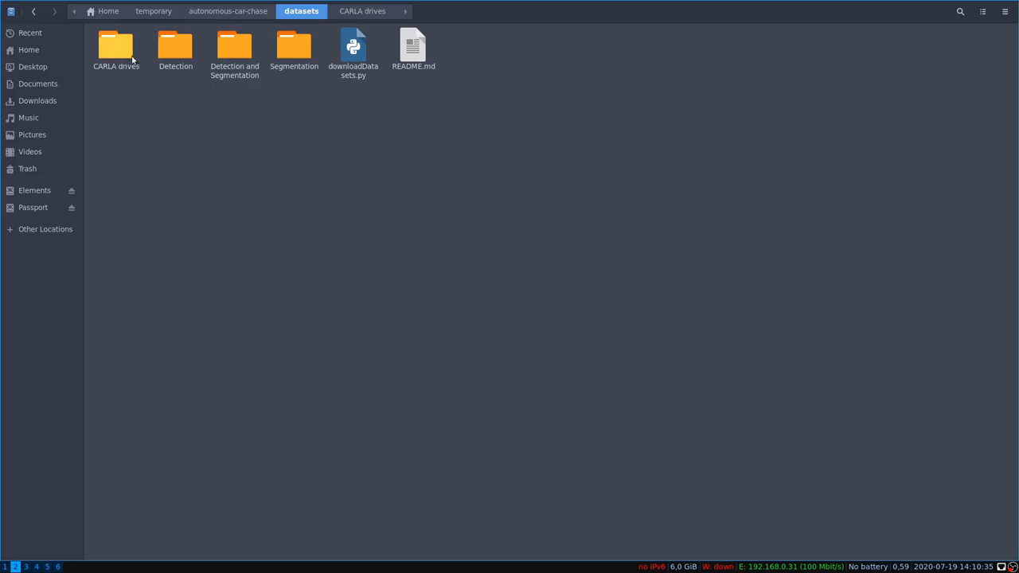
- Cut the CARLA drives folder from the datasets directory via its context menu
{"action": "right_click", "coordinate": [115, 47]}
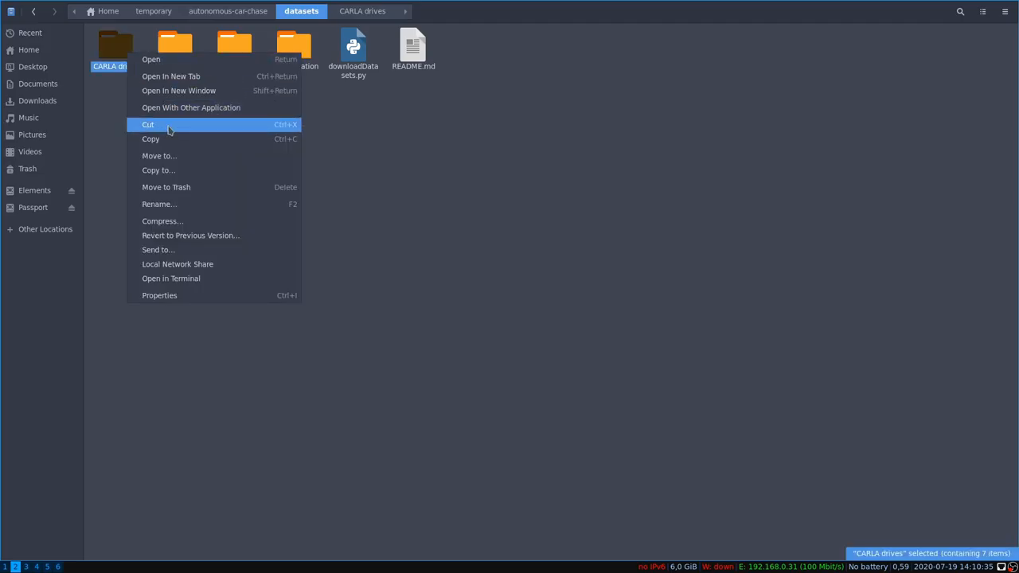
{"action": "left_click", "coordinate": [148, 124]}
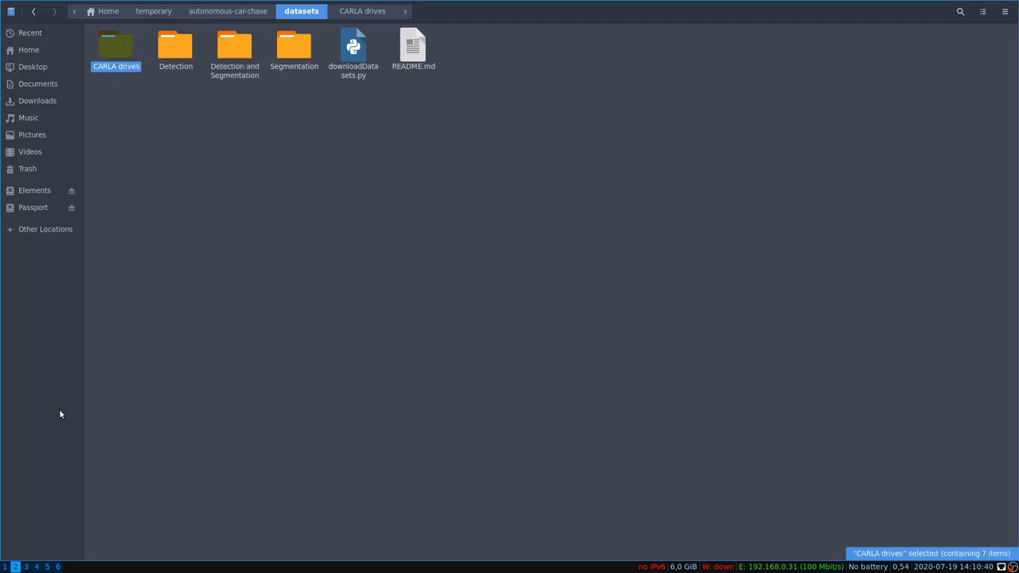